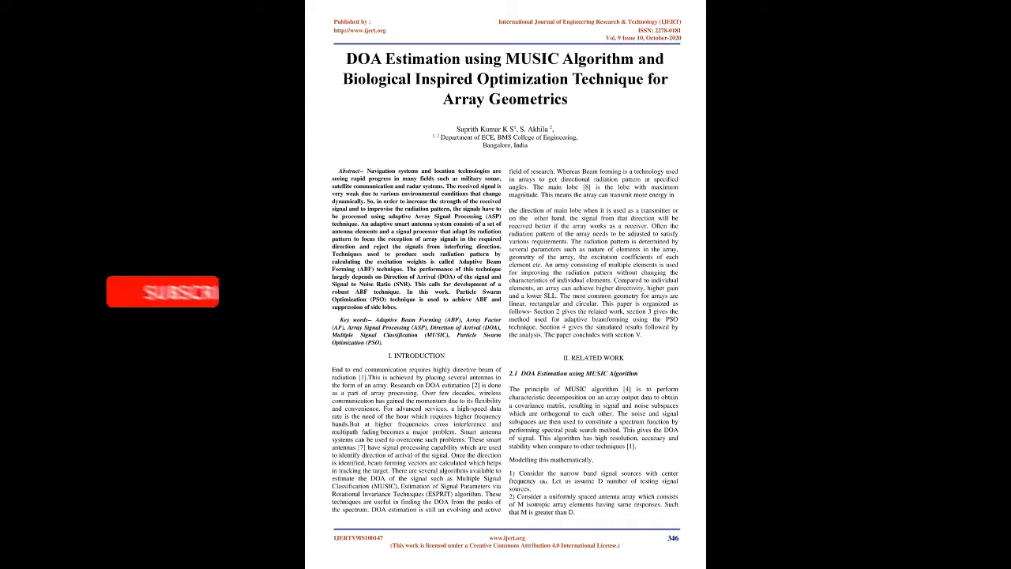
Step: Page down through the full-screen PDF to page 348 with the PSO flowchart and Simulation Results
left_click(158, 285)
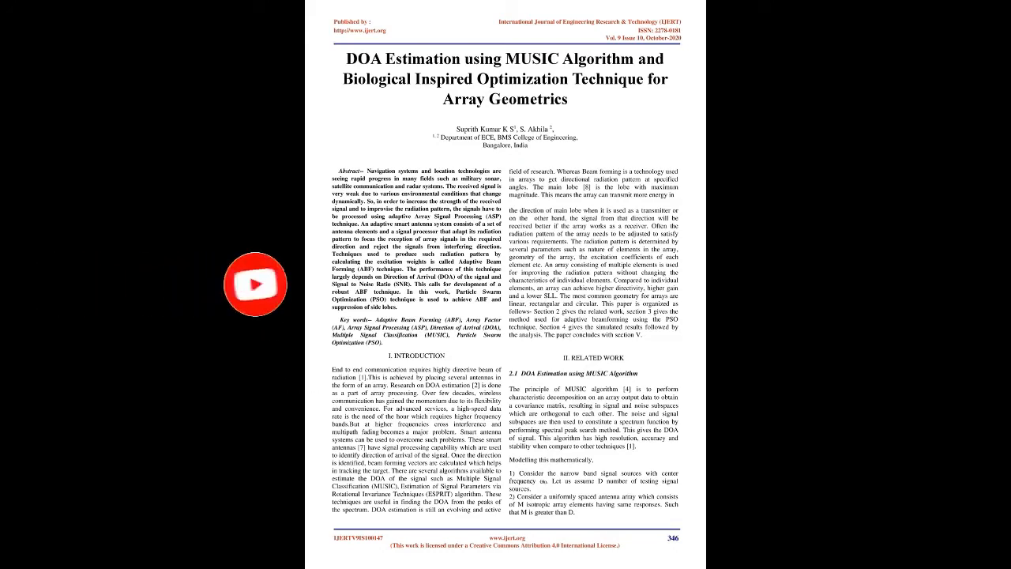
scroll("down", 3)
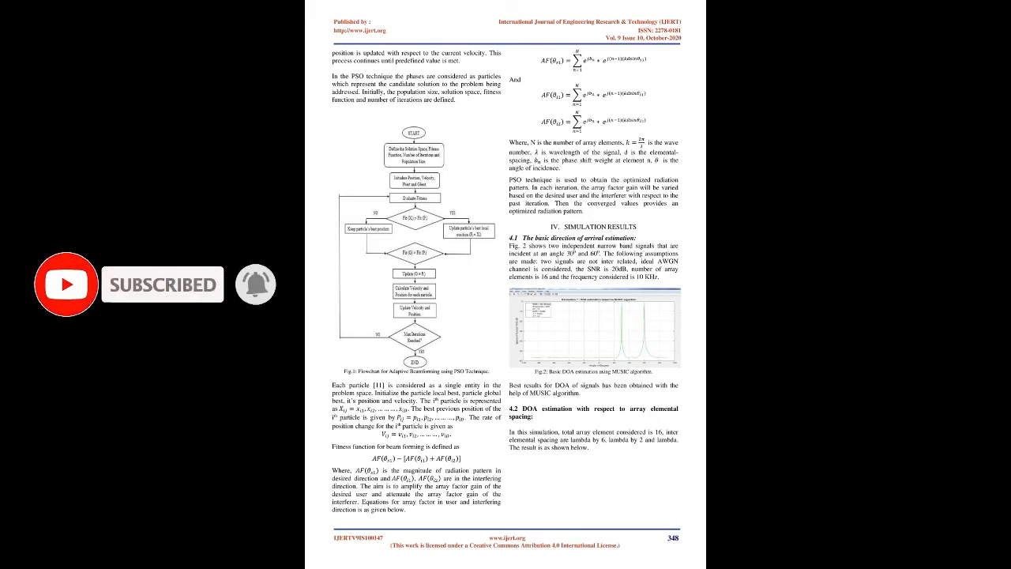
Step: Scroll on to page 350 with the improved MUSIC plots and PSO radiation pattern figure
scroll("down", 3)
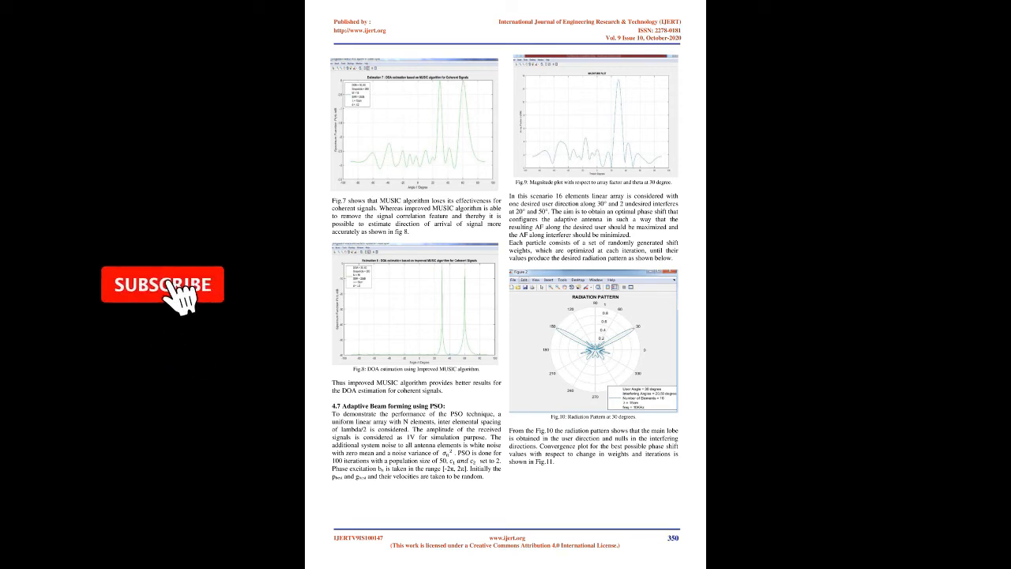
left_click(151, 284)
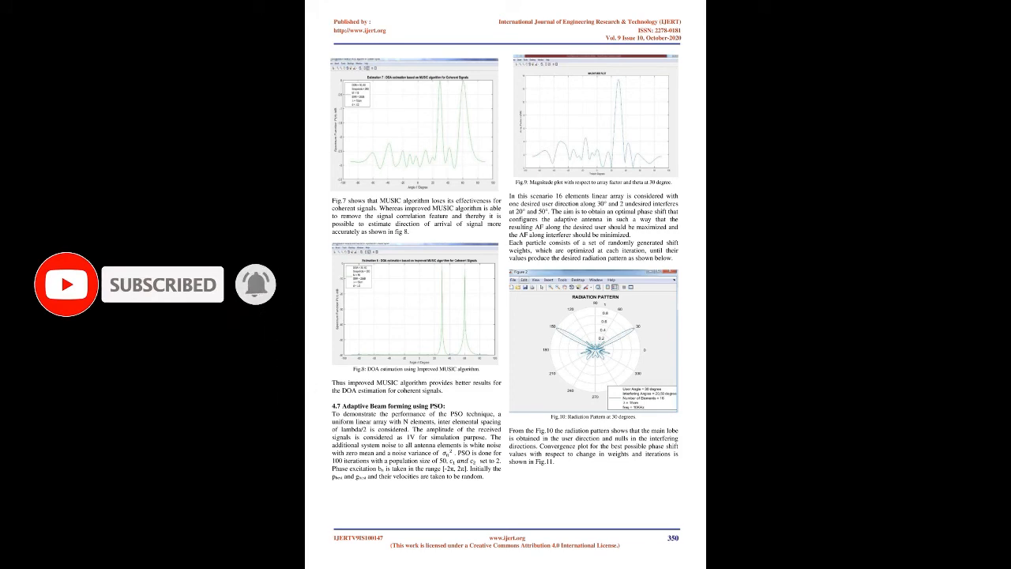
scroll("down", 3)
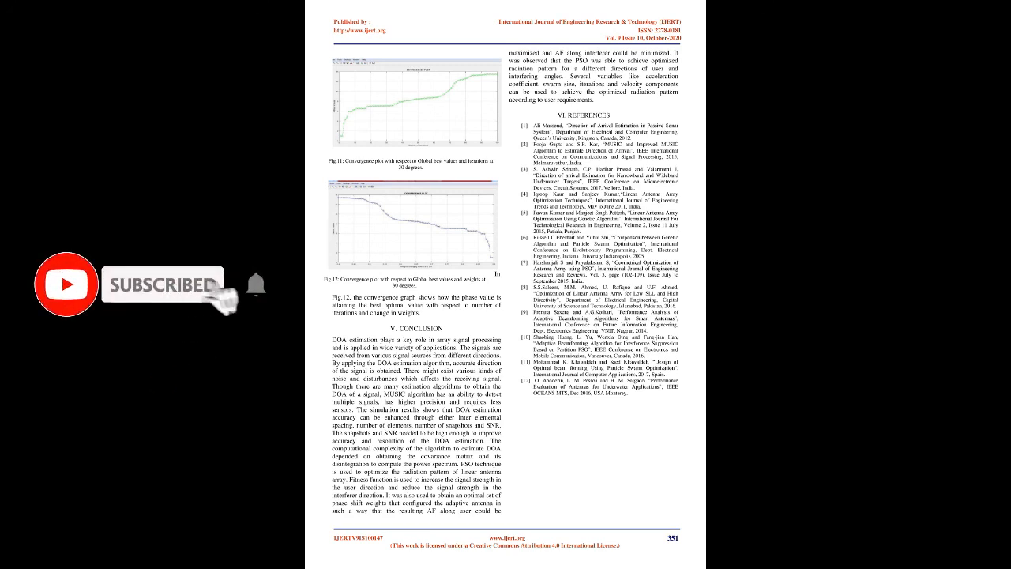